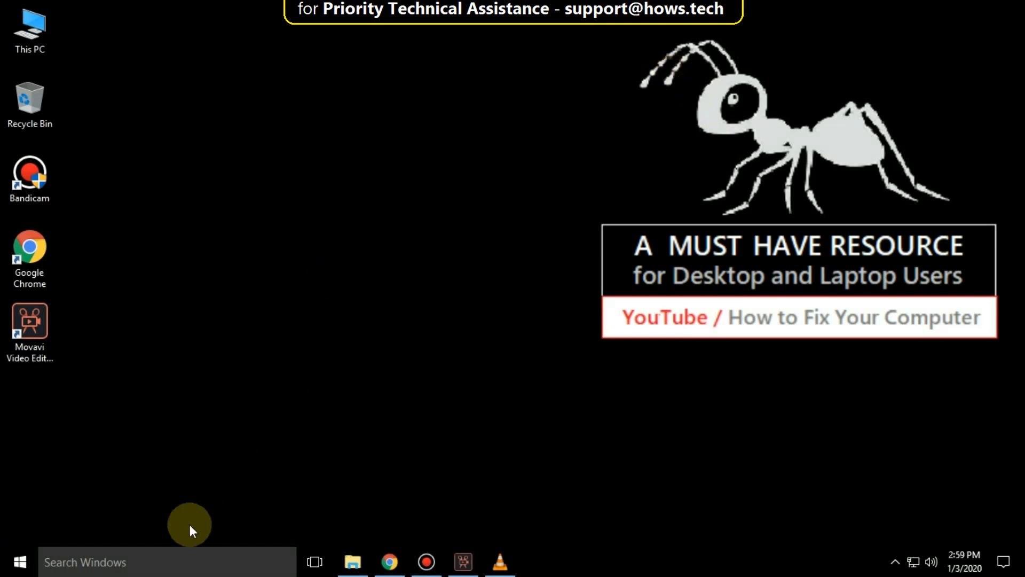
- Launch an administrator Command Prompt from Windows search for 'cmd'
left_click(166, 562)
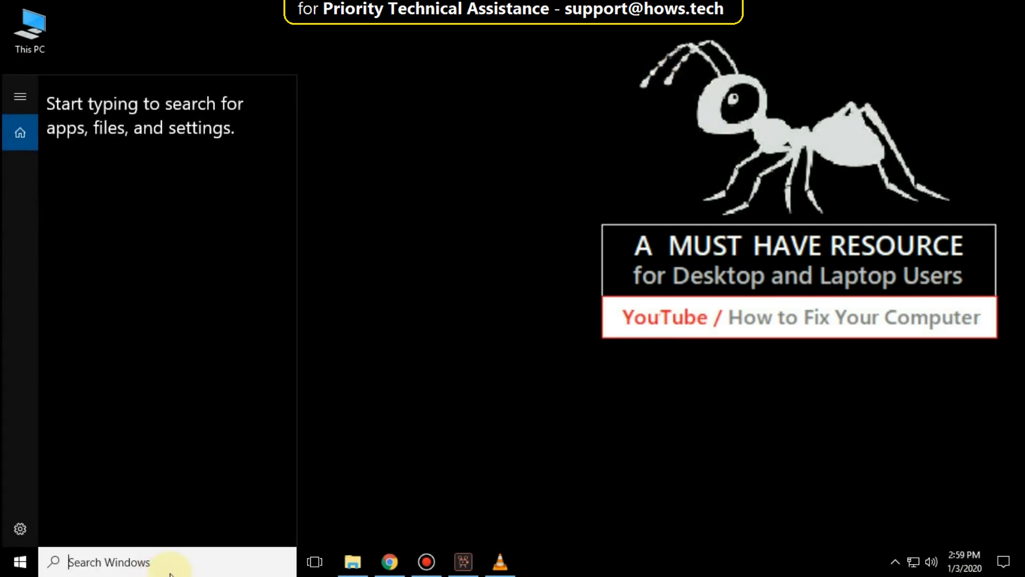
type("cmd")
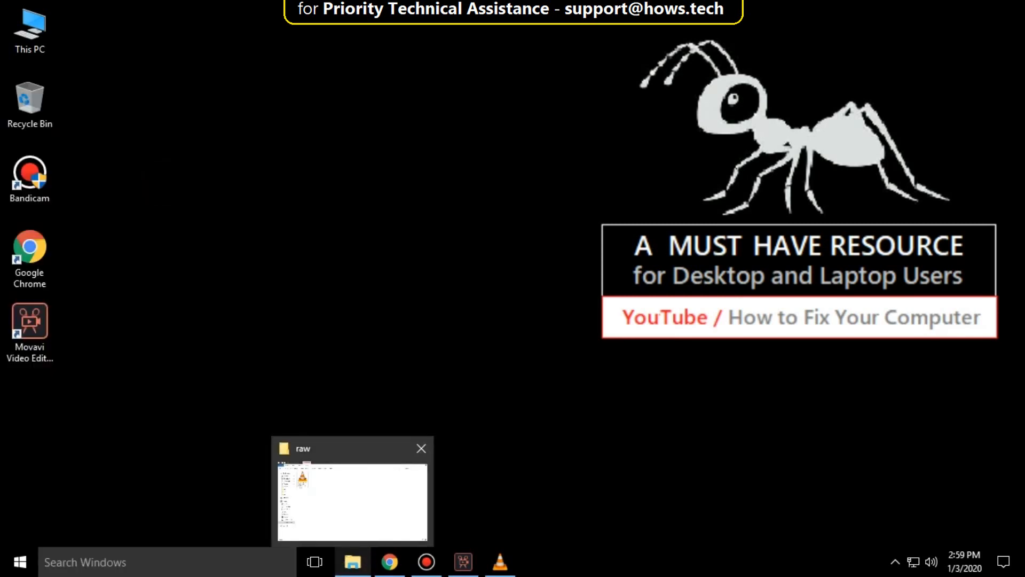
left_click(536, 561)
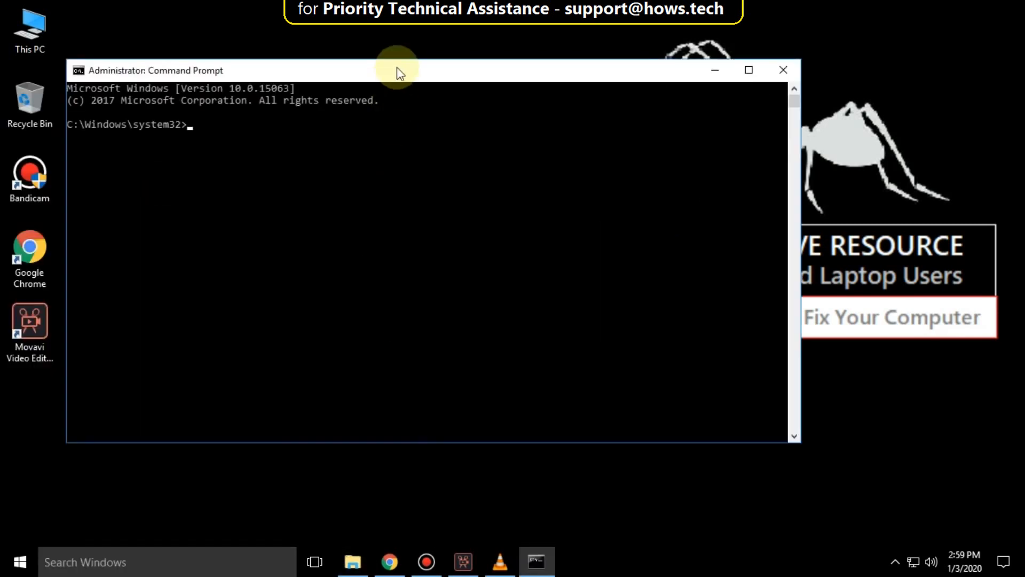
- Run ipconfig/release and ipconfig/all, then begin entering ipconfig/flushdns
type("ipc")
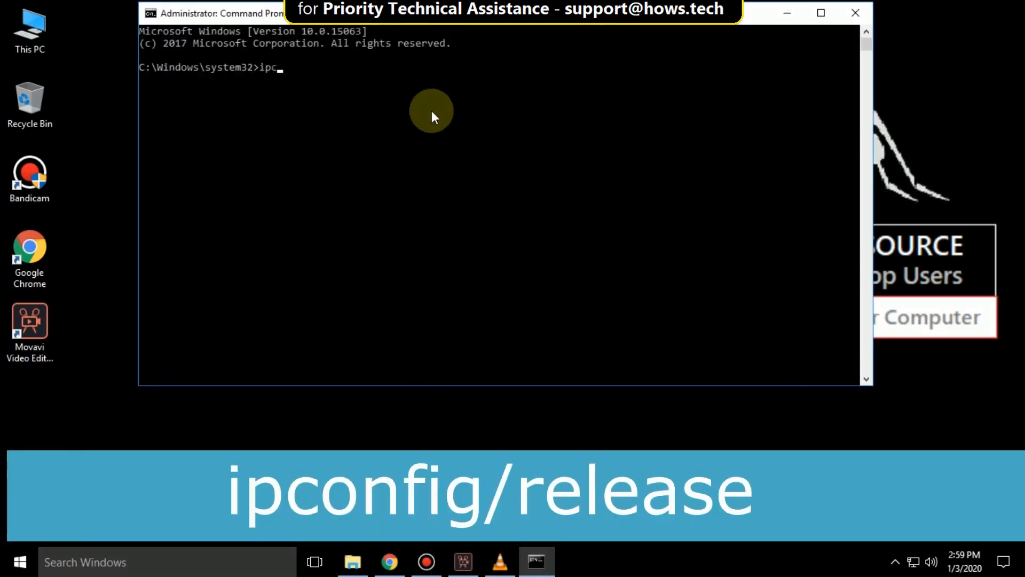
type("onfig/")
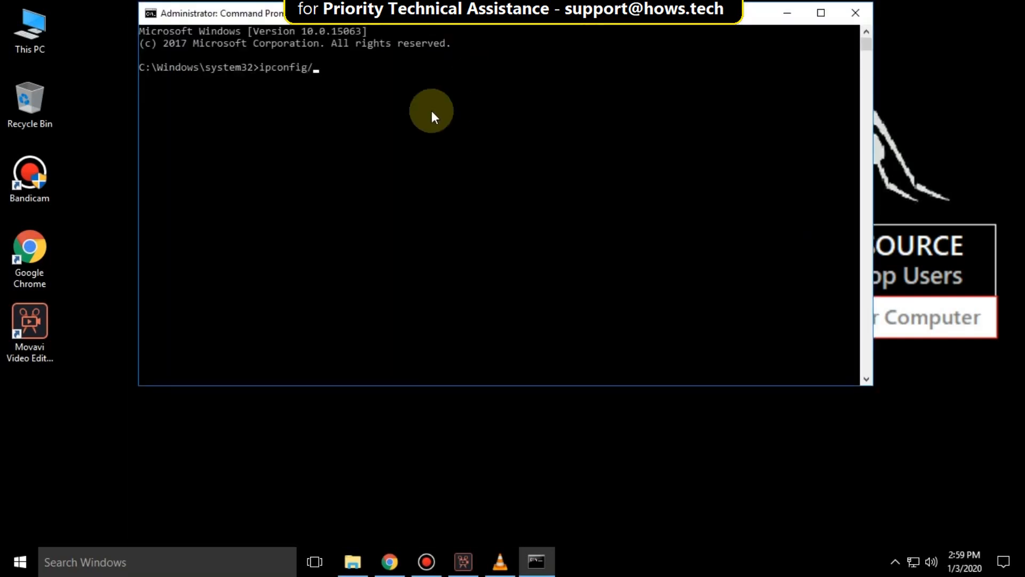
type("release")
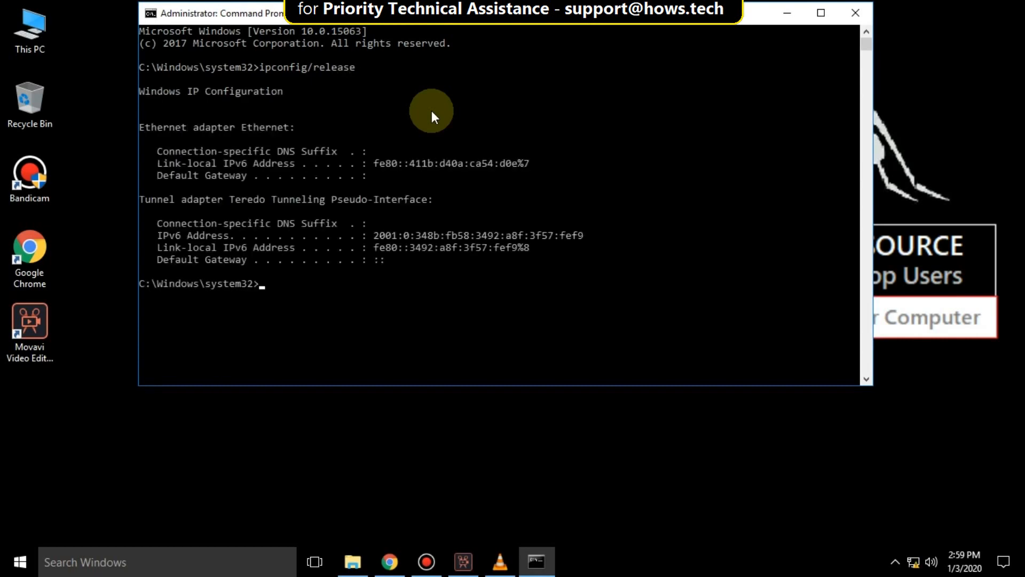
type("ipco")
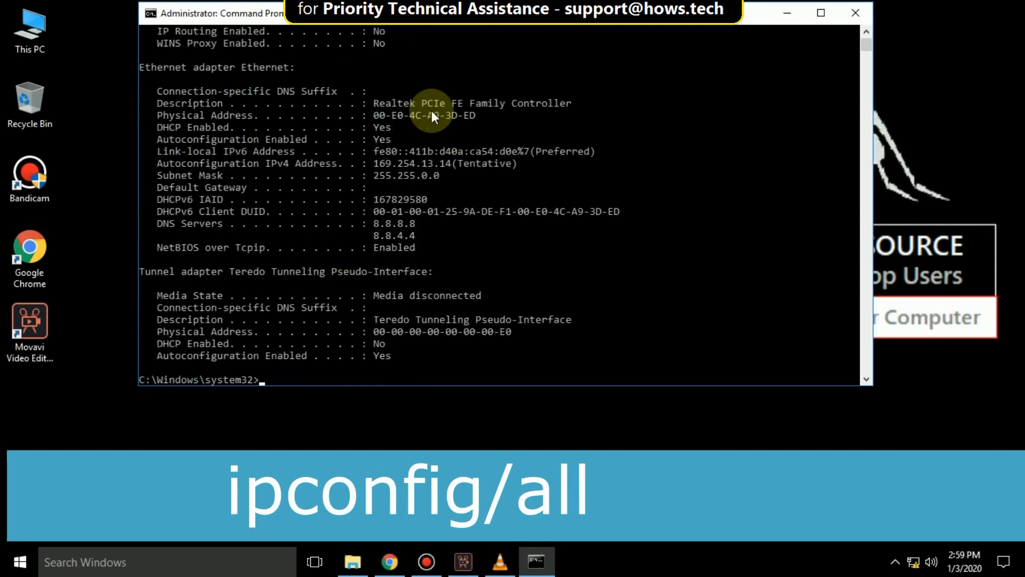
type("ipc")
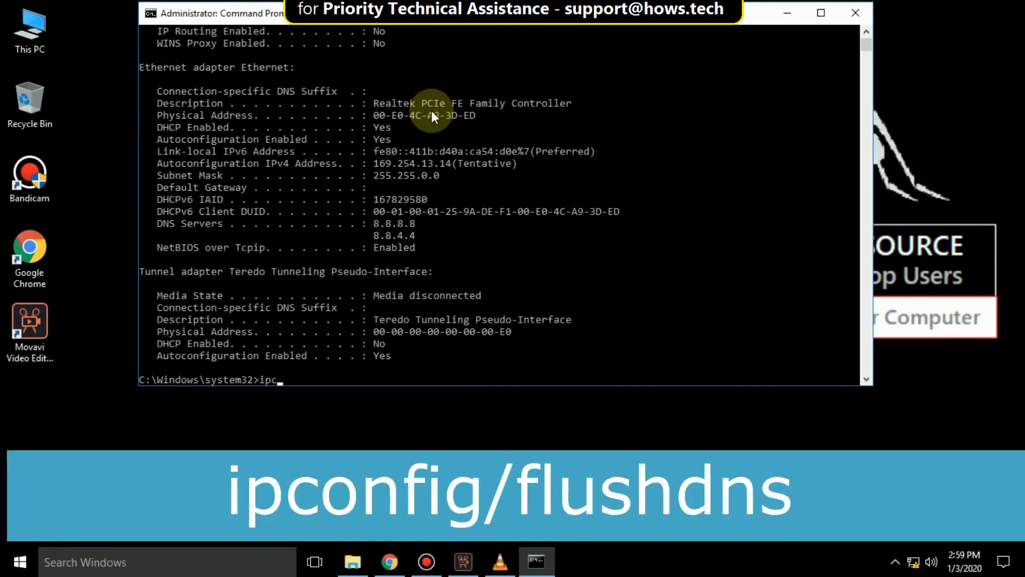
type("onfig")
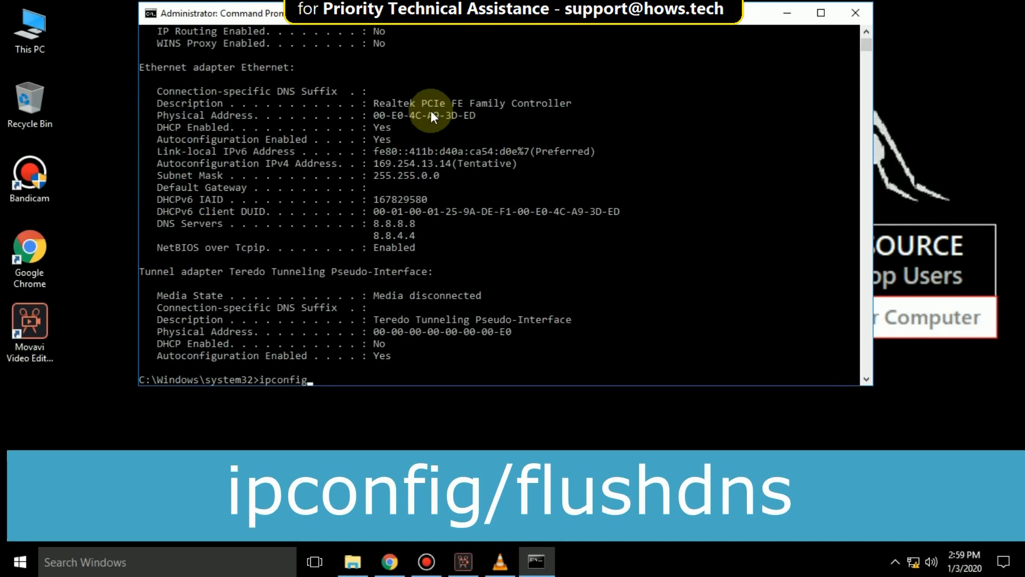
type("/flush")
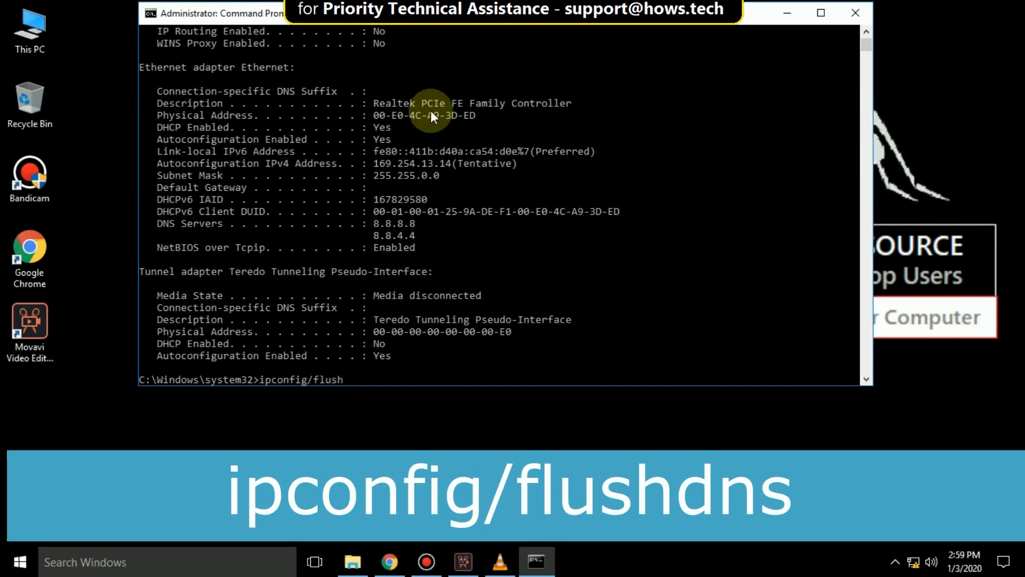
- Run ipconfig/flushdns then ipconfig/renew, giving Ethernet 192.168.1.6 with gateway 192.168.1.1
key("enter")
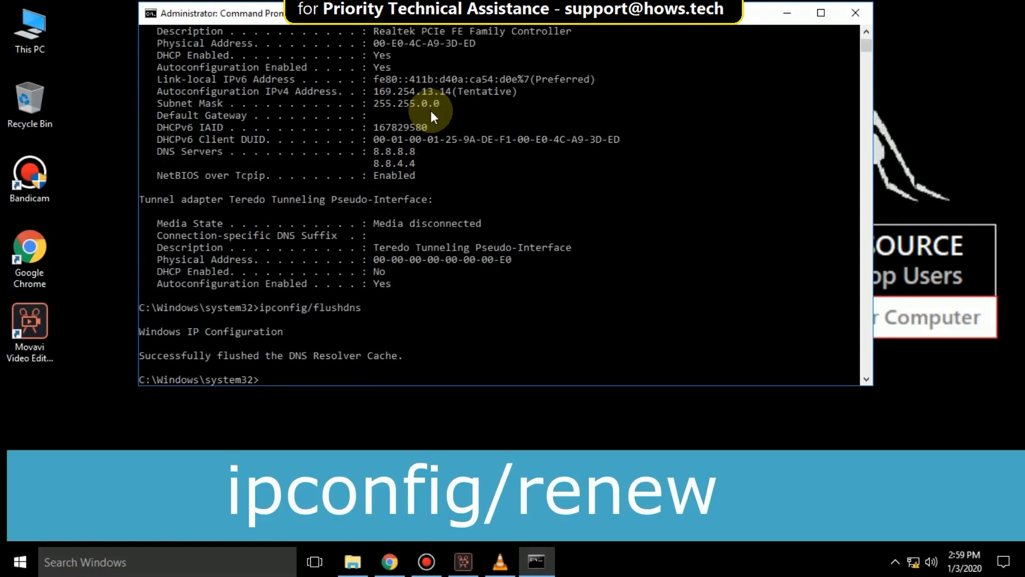
type("ipconfig/re")
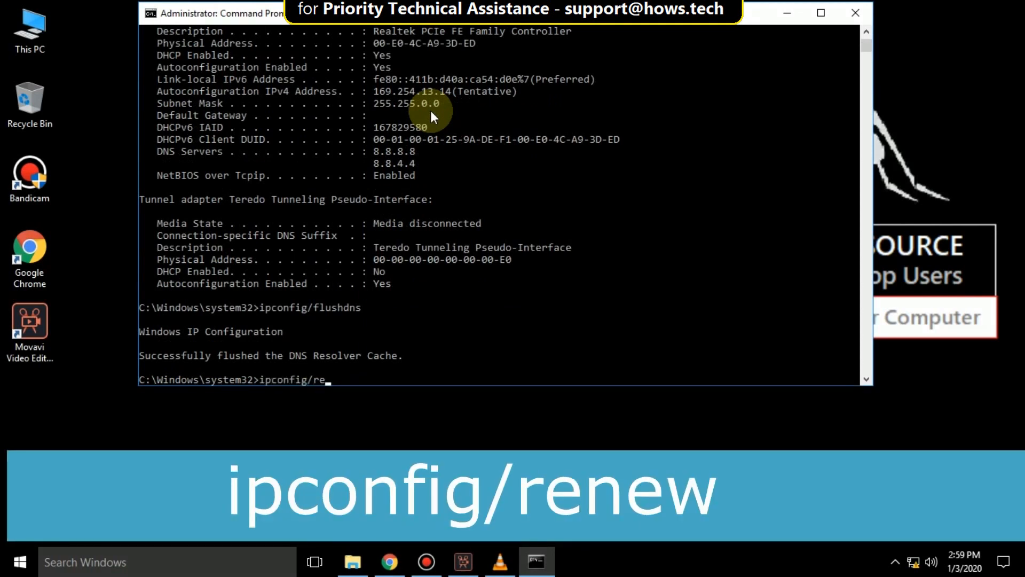
key("enter")
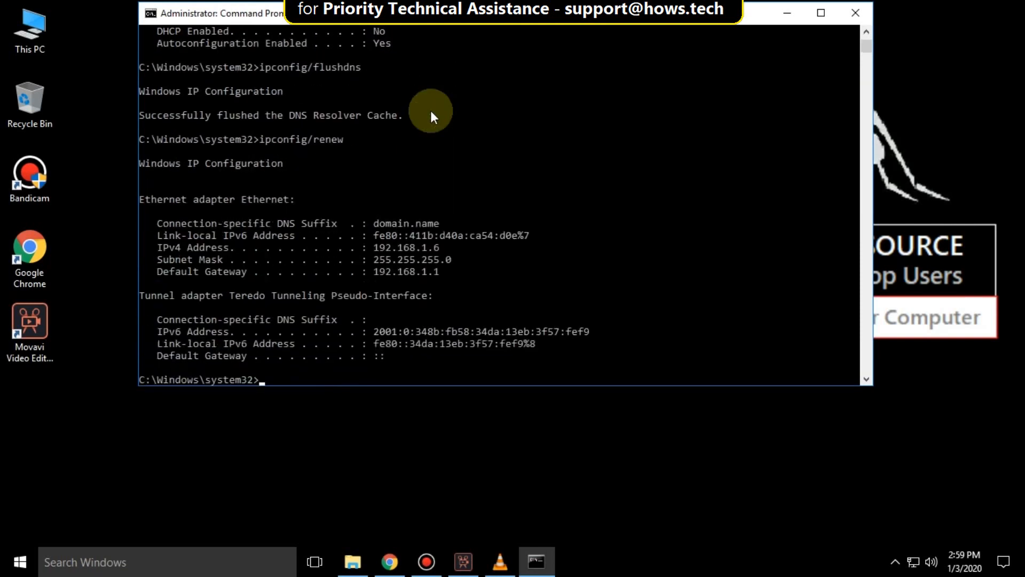
- Run netsh int ip set dns and netsh winsock reset, then exit the command window
type("netsh")
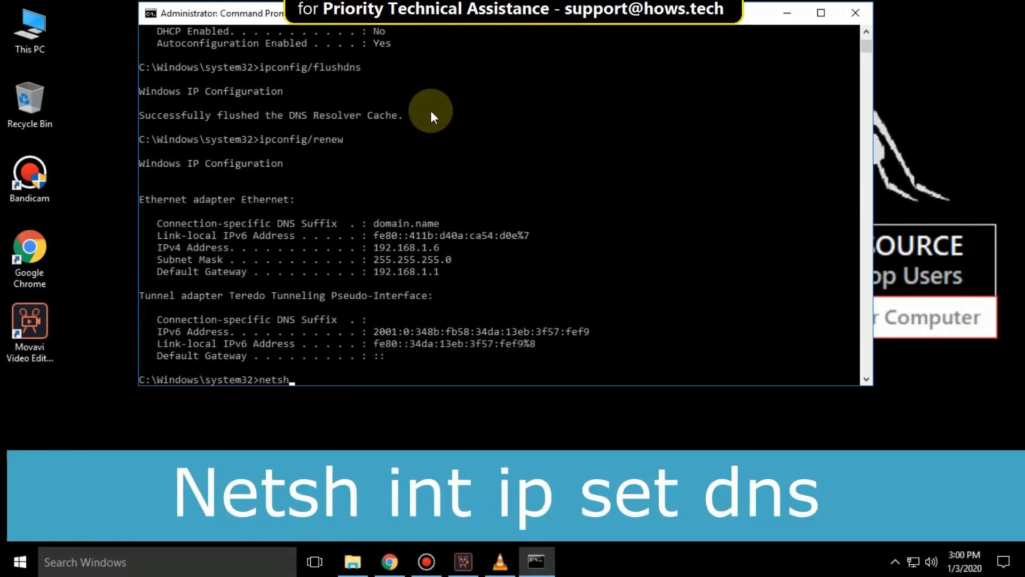
type("int ip srt")
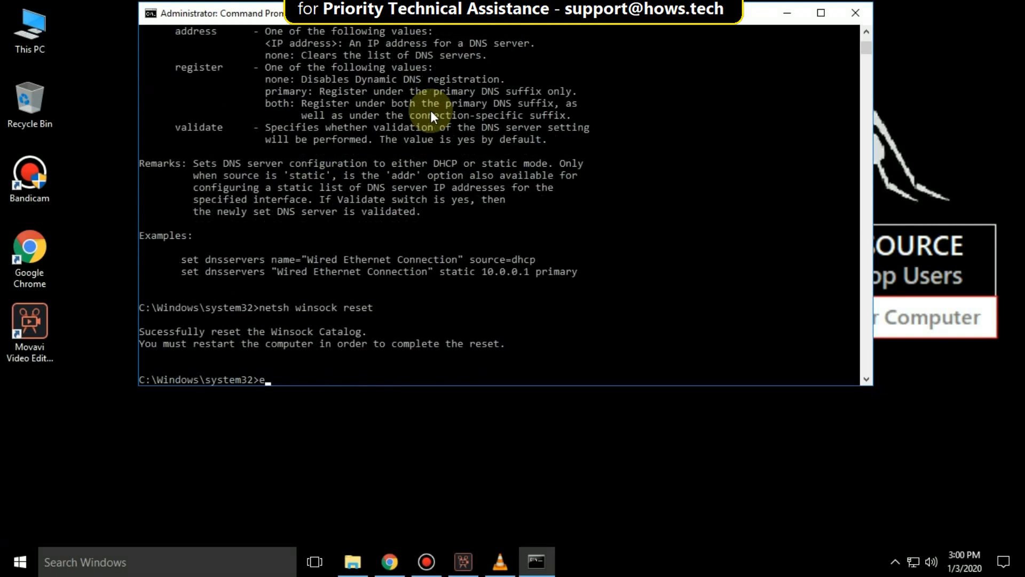
type("xit")
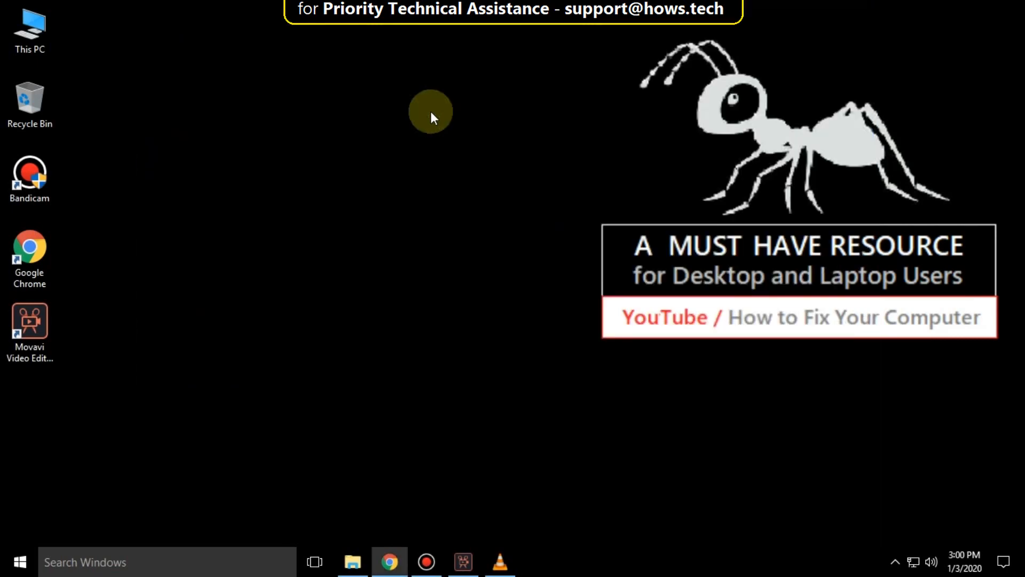
mouse_move(54, 520)
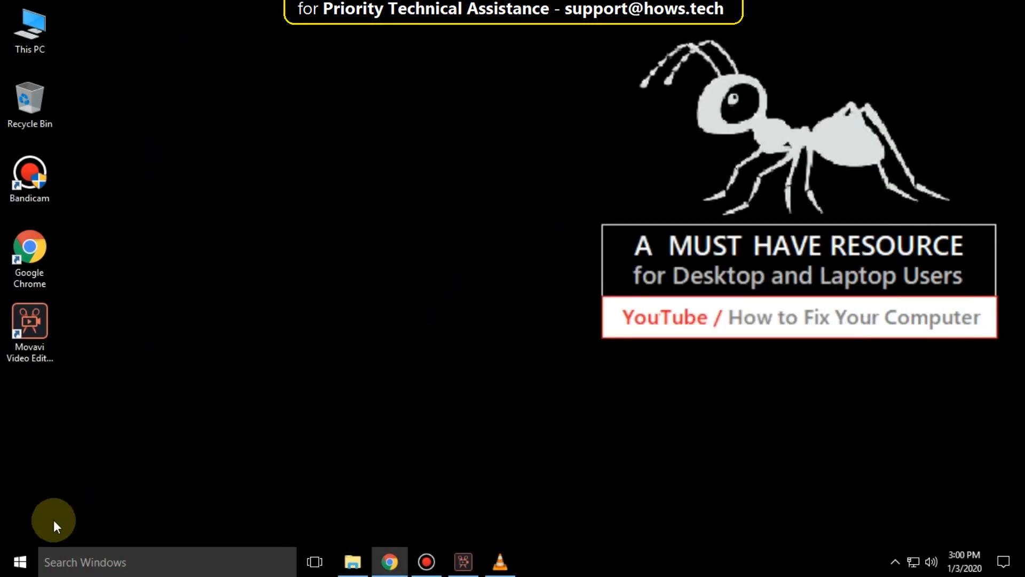
- Reach Network Connections via Settings > Network & Internet > Ethernet > Change adapter options
left_click(19, 561)
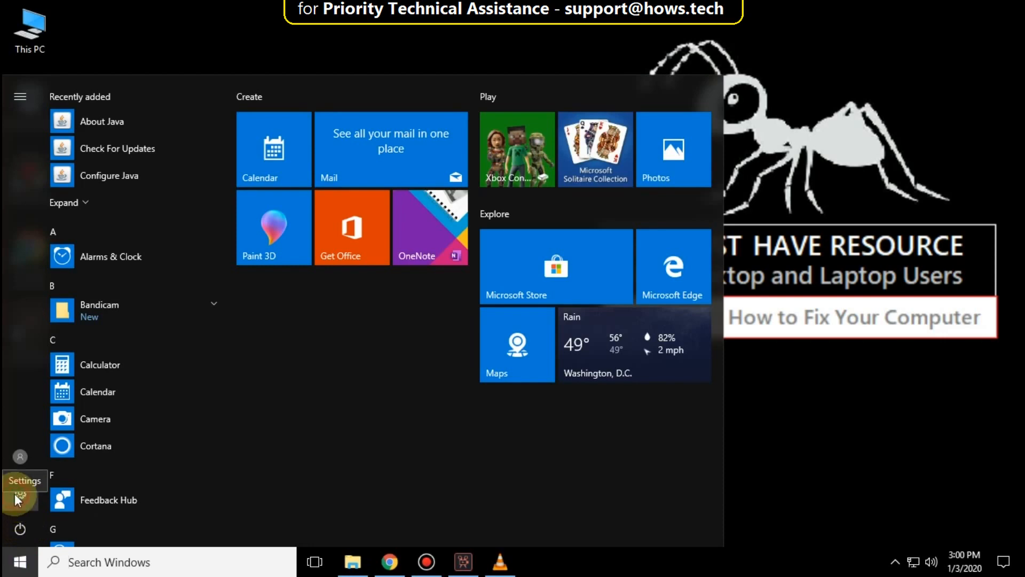
left_click(19, 491)
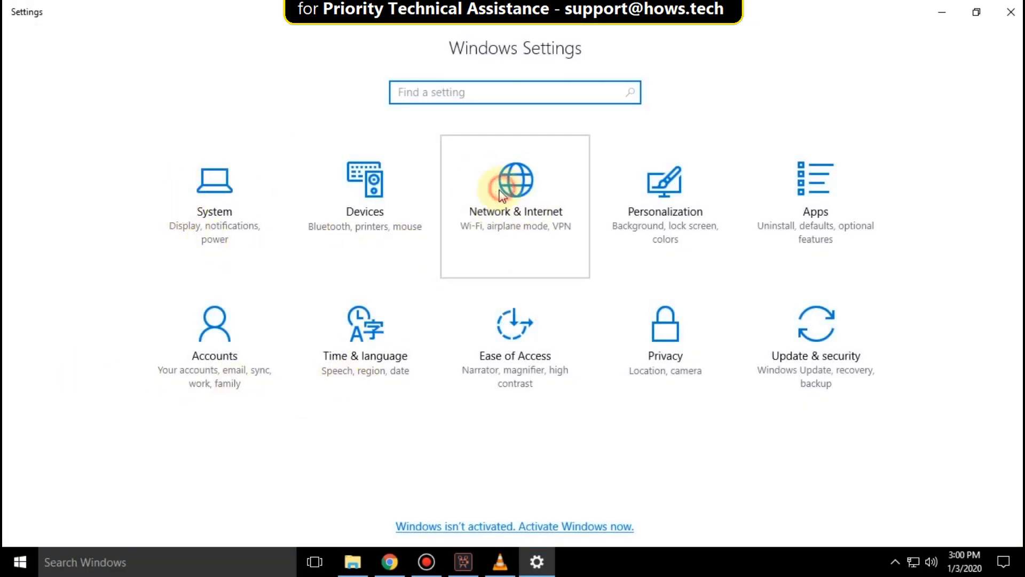
left_click(515, 190)
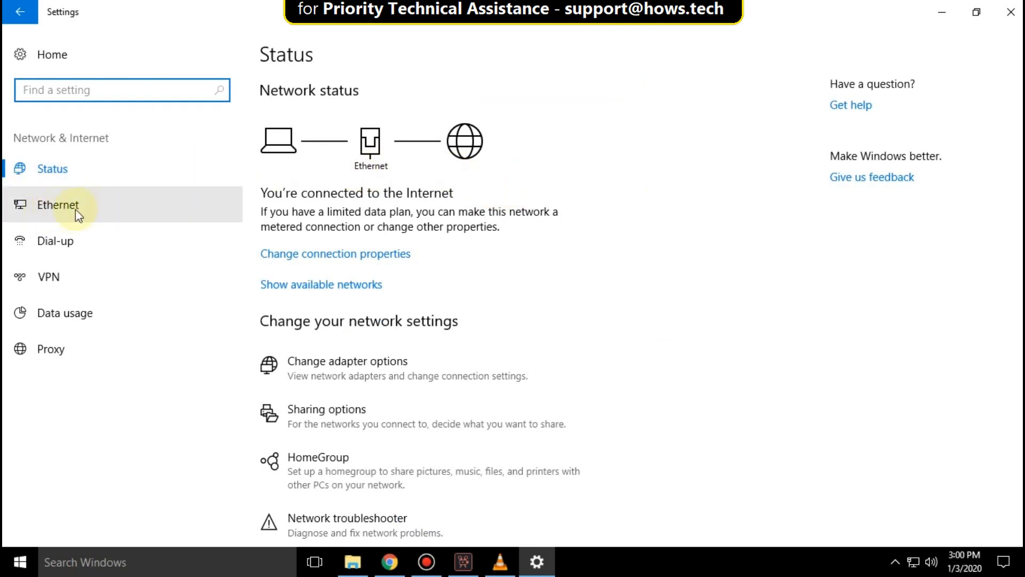
left_click(58, 204)
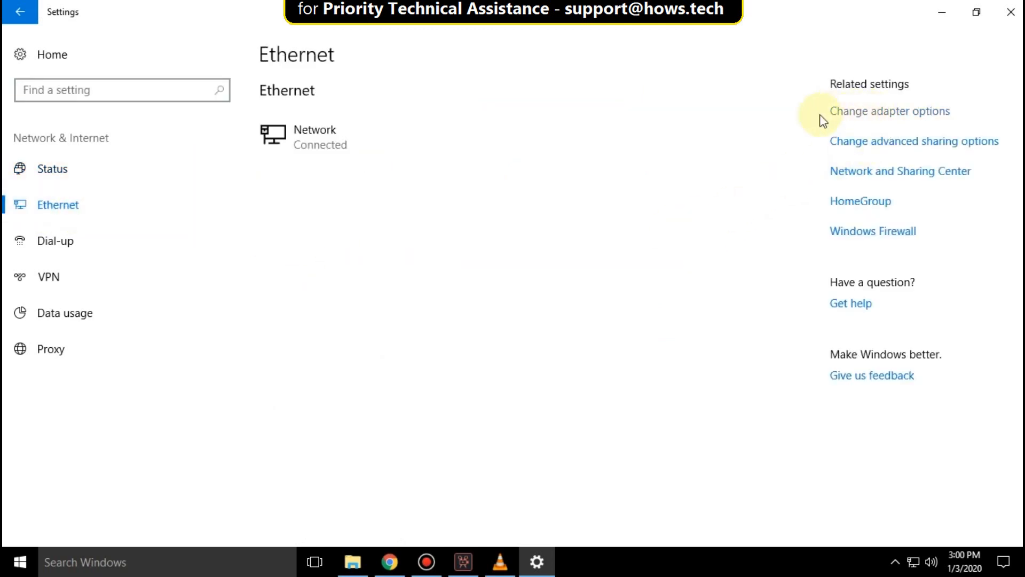
left_click(888, 110)
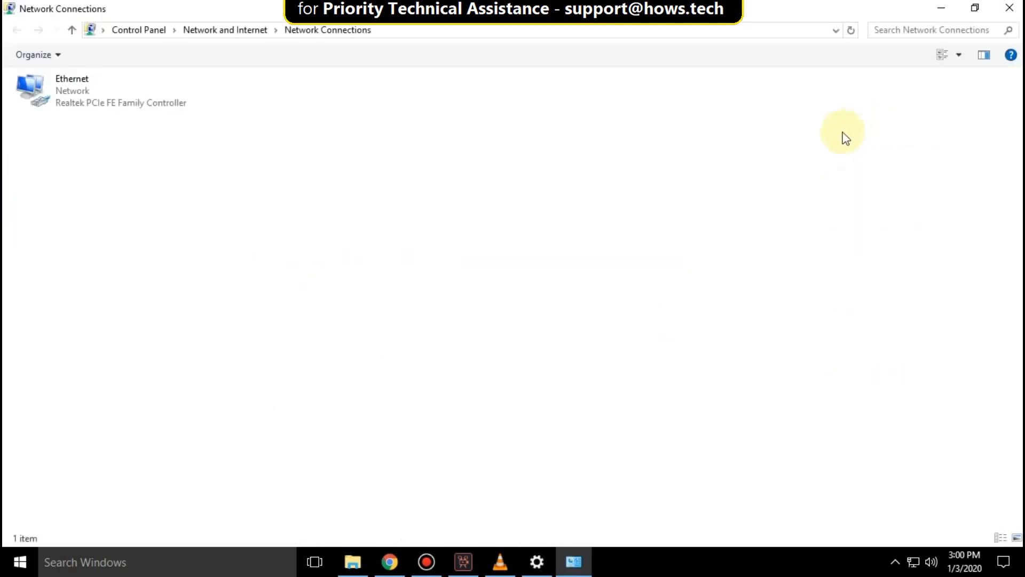
- Bring up Ethernet Properties and select Internet Protocol Version 4 (TCP/IPv4)
right_click(62, 92)
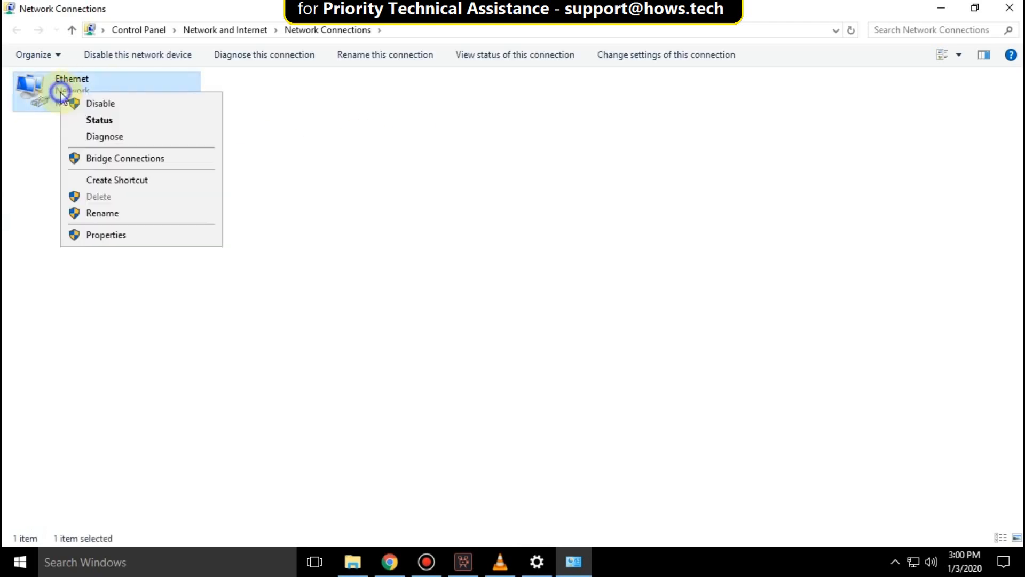
left_click(106, 235)
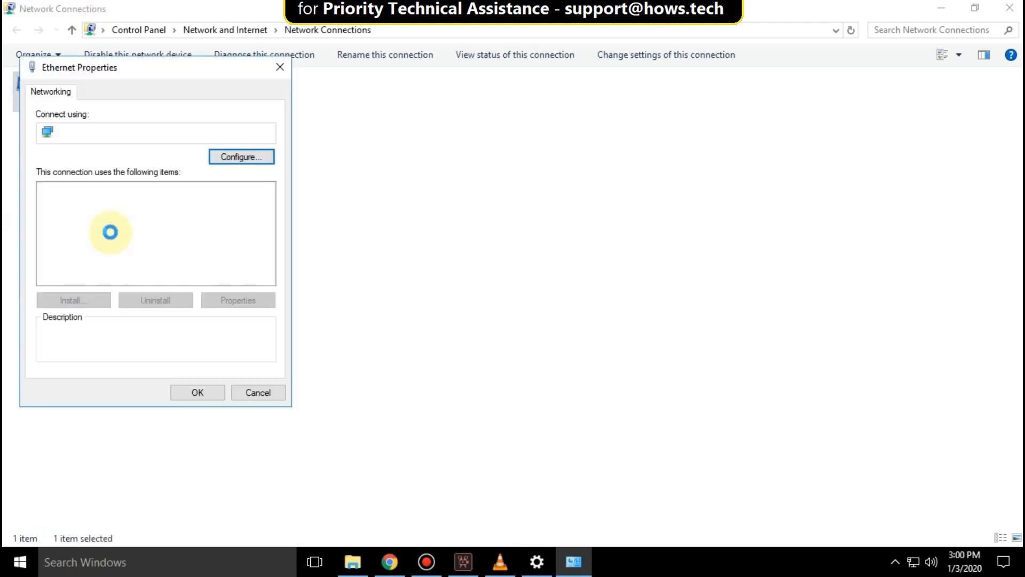
left_click(119, 226)
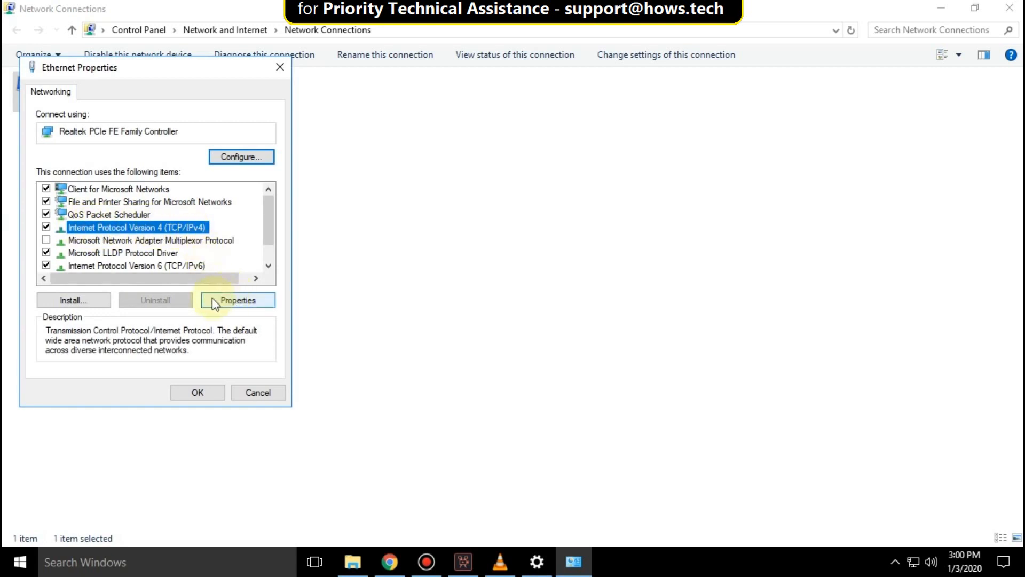
- Enter manual DNS servers 8.8.8.8 and 8.8.4.4 with Validate settings upon exit, and confirm
left_click(237, 299)
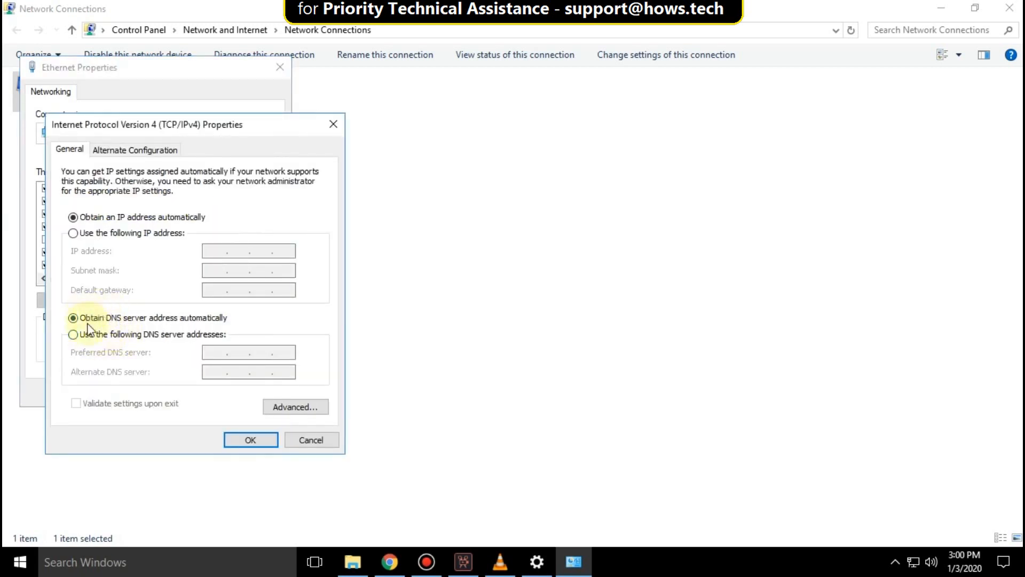
left_click(74, 335)
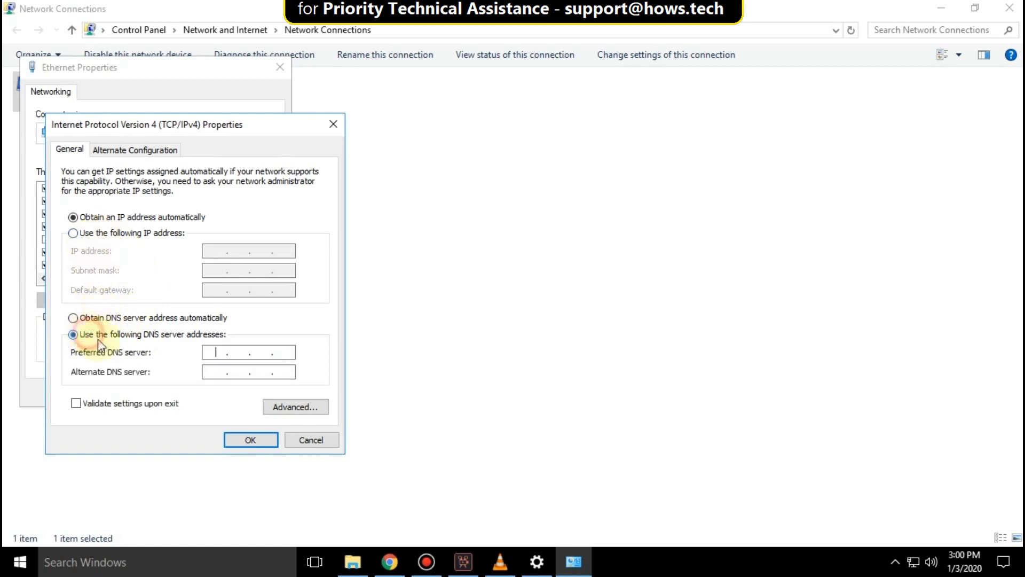
type("8.8.8.")
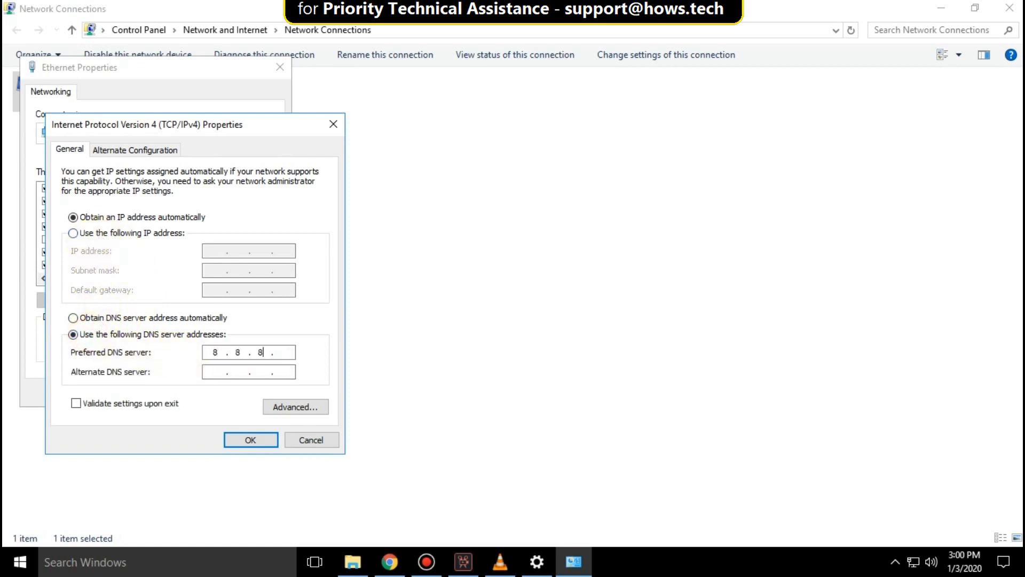
type("8")
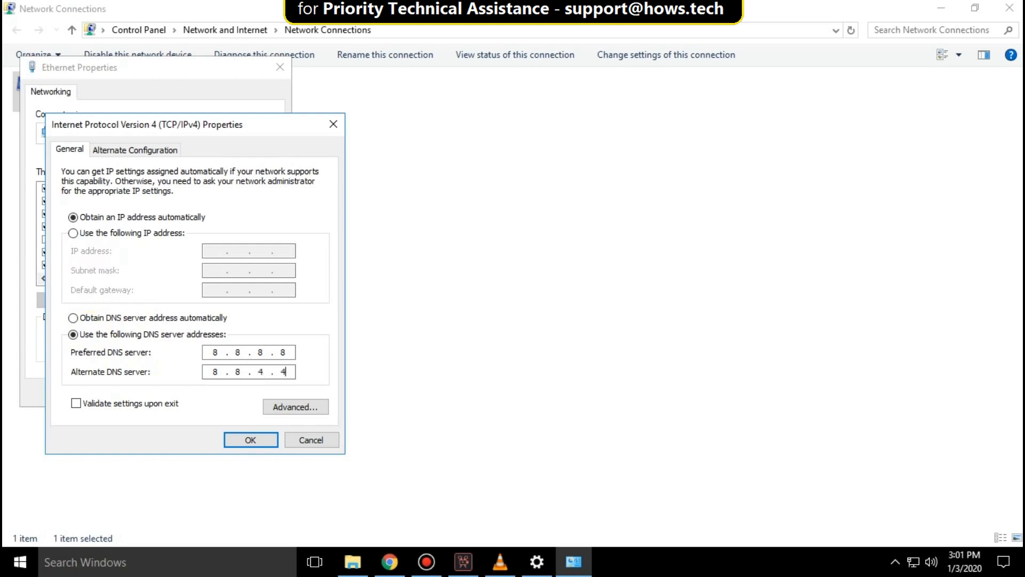
mouse_move(90, 416)
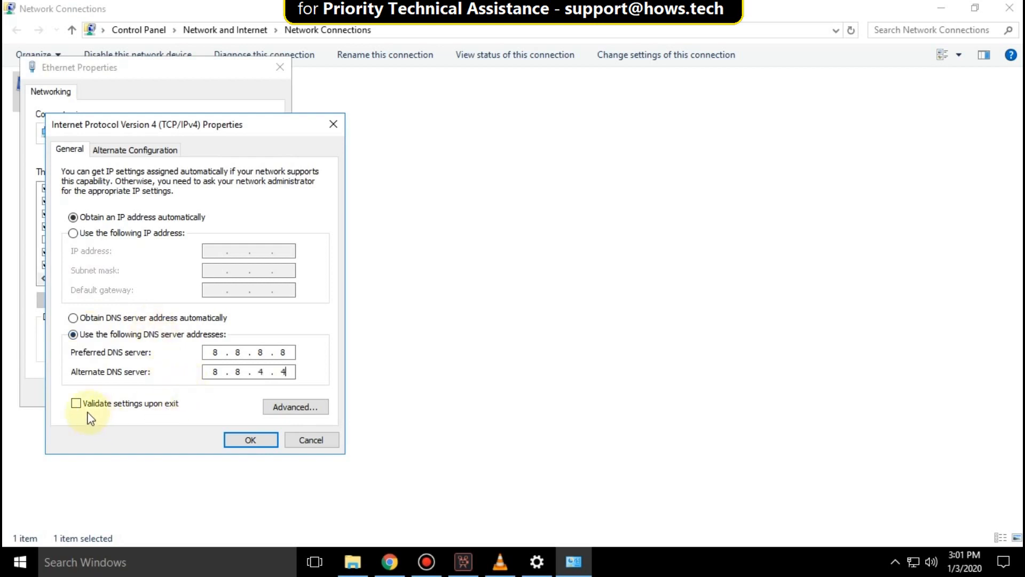
left_click(75, 403)
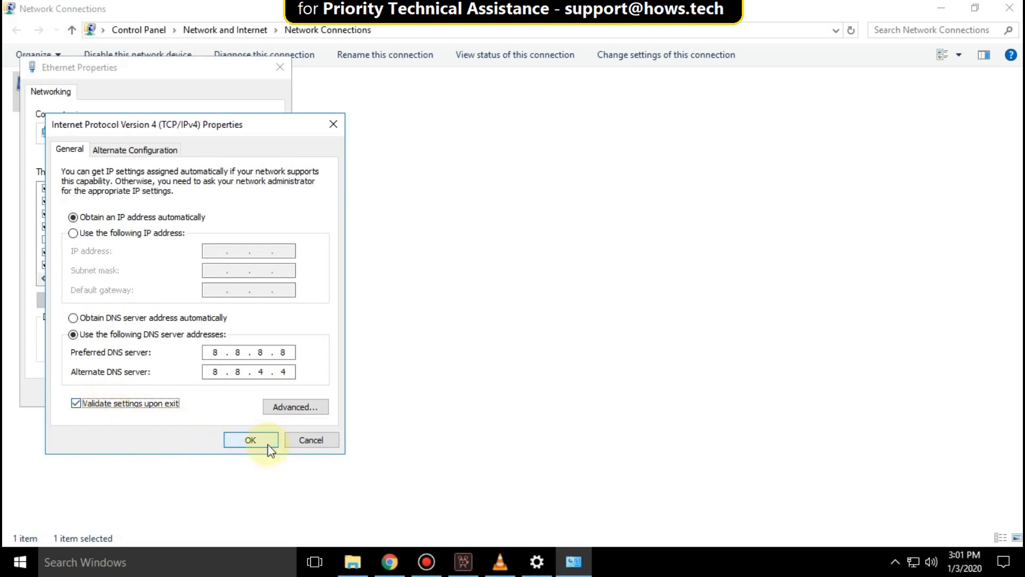
left_click(250, 439)
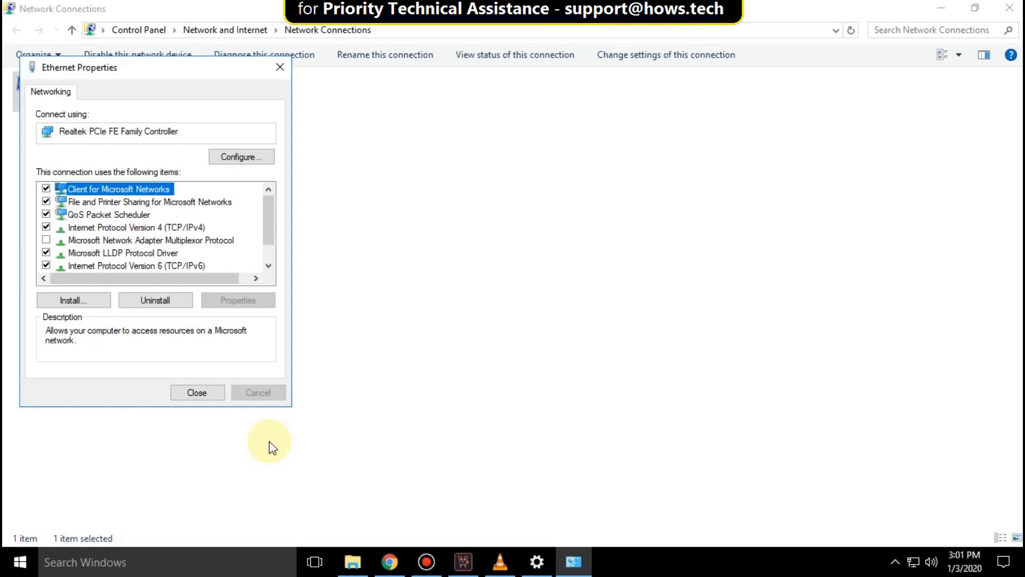
- Close Ethernet Properties, view the Network Diagnostics detailed report showing no issues, and dismiss it
left_click(197, 392)
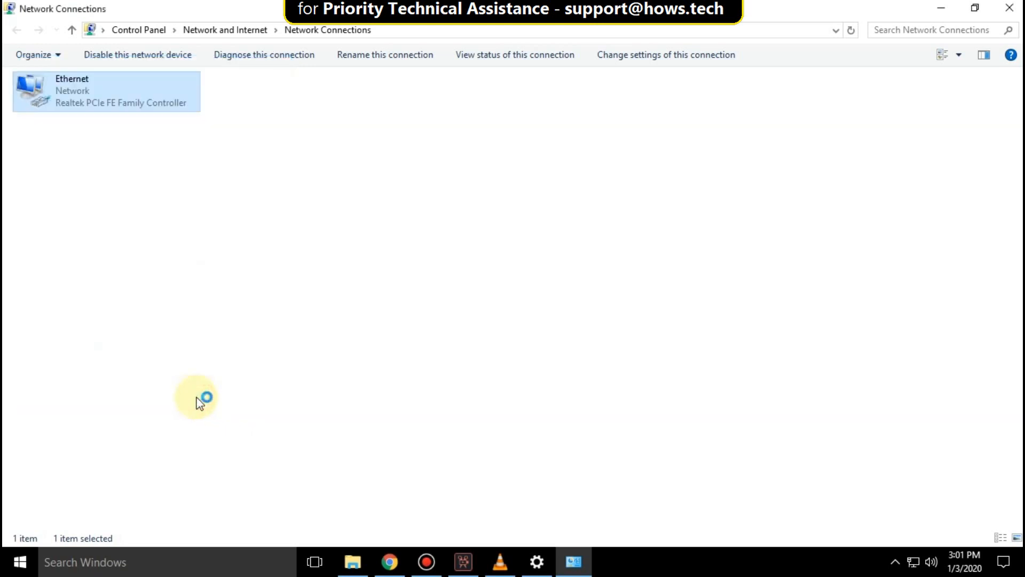
left_click(264, 55)
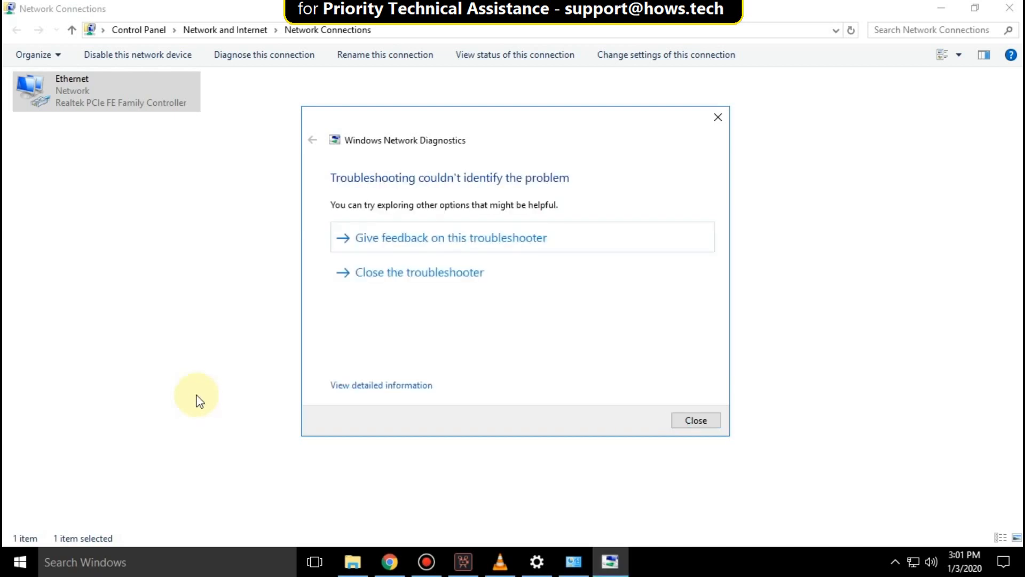
left_click(381, 385)
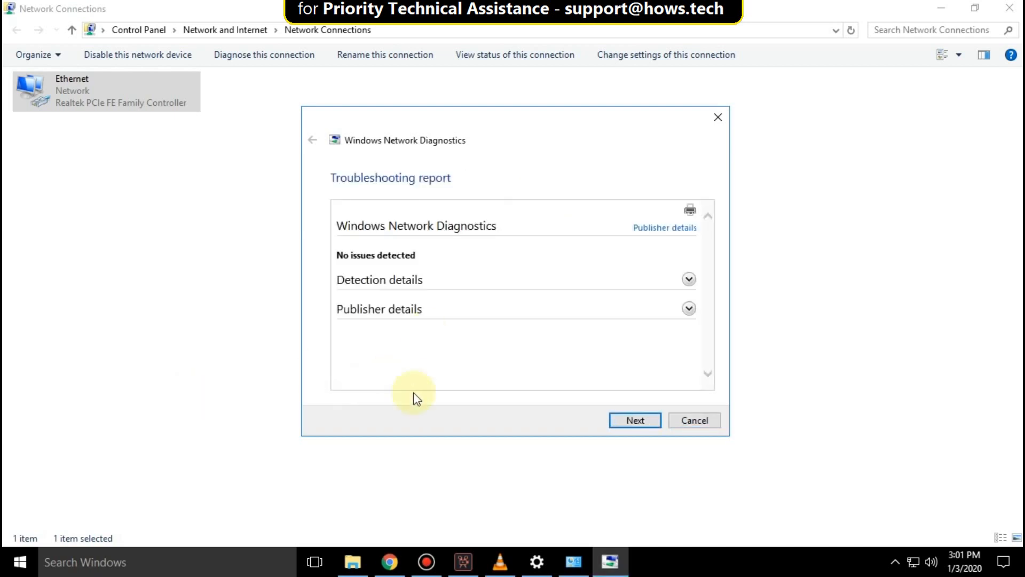
left_click(694, 420)
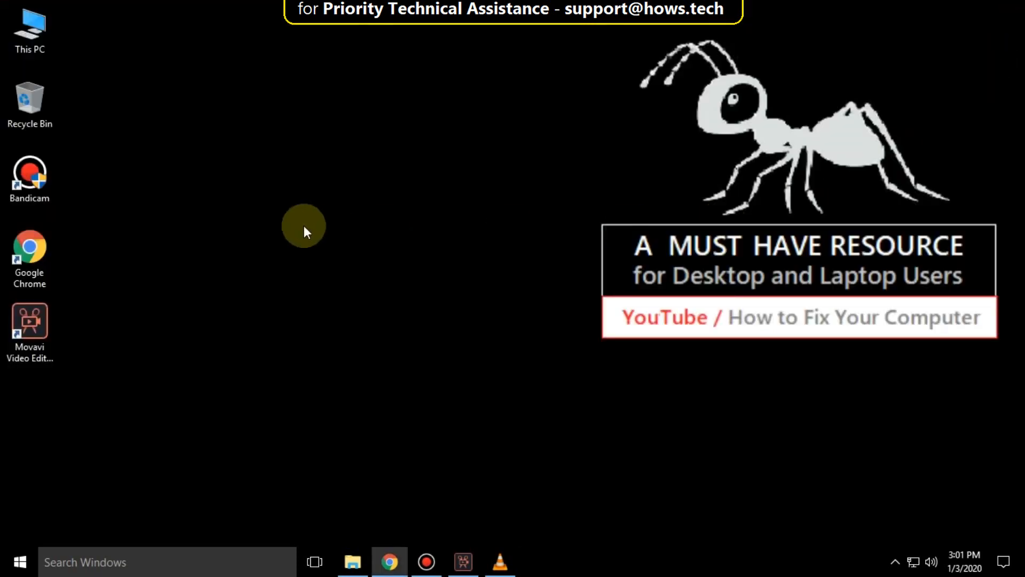
- Go to the Control Panel System page and launch Device Manager
left_click(30, 30)
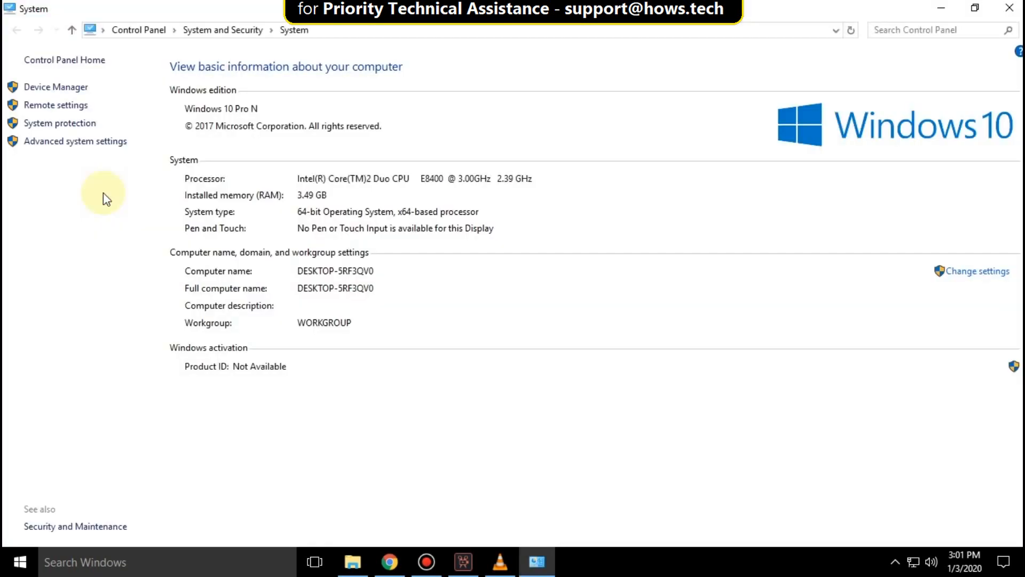
left_click(56, 86)
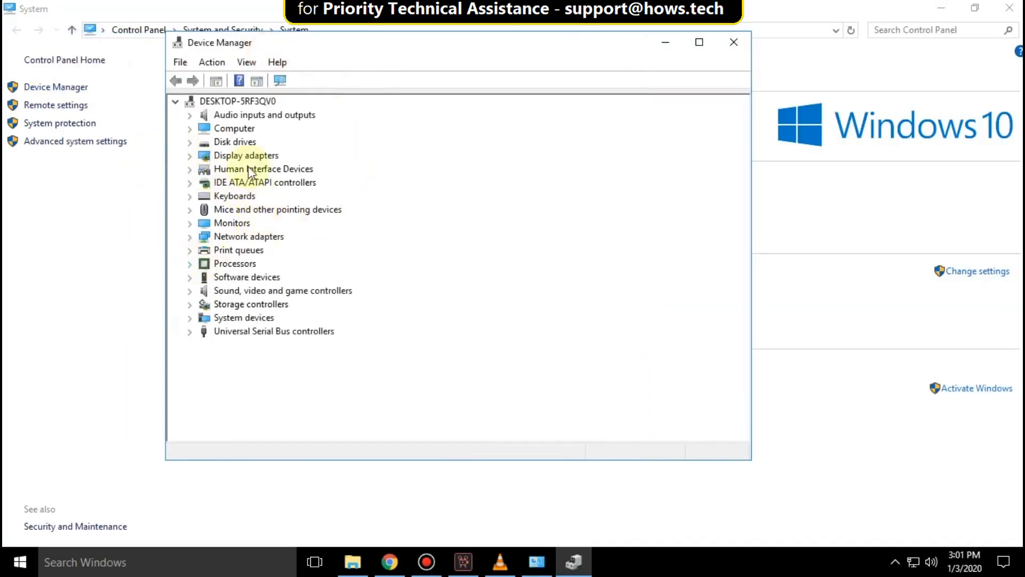
- Reinstall the Realtek PCIe FE Family Controller driver by picking the compatible driver on this computer
left_click(249, 236)
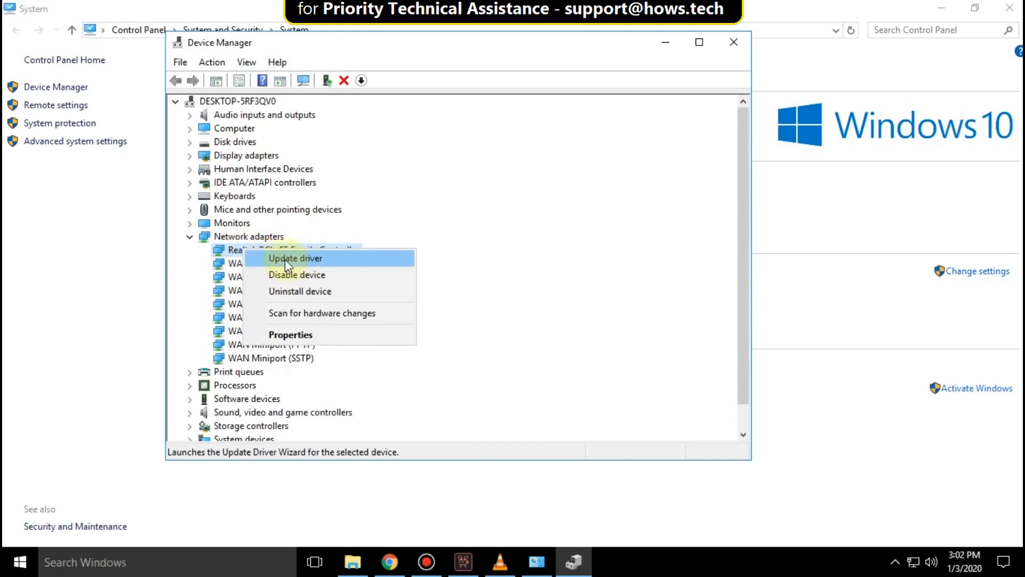
left_click(295, 257)
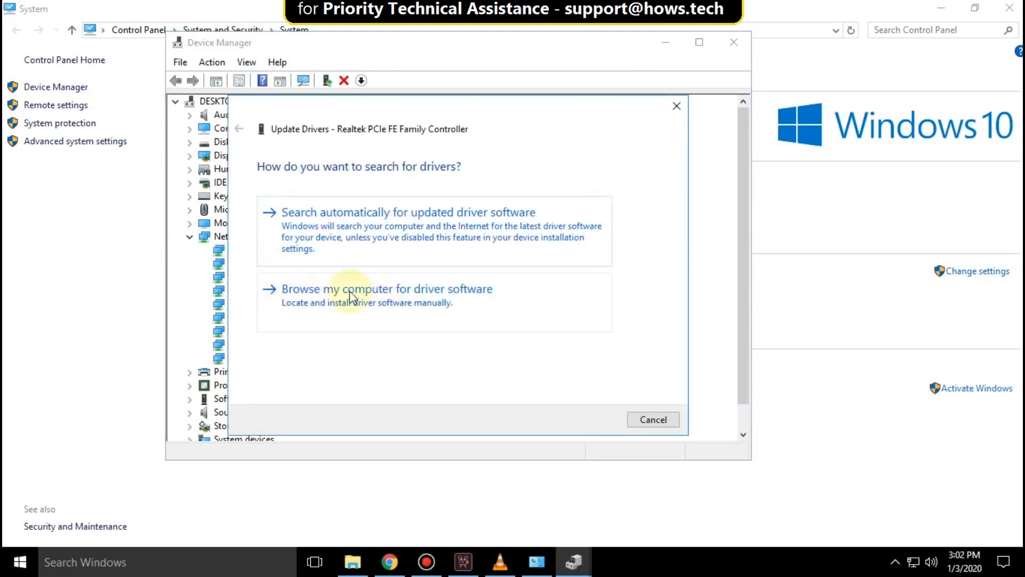
left_click(386, 289)
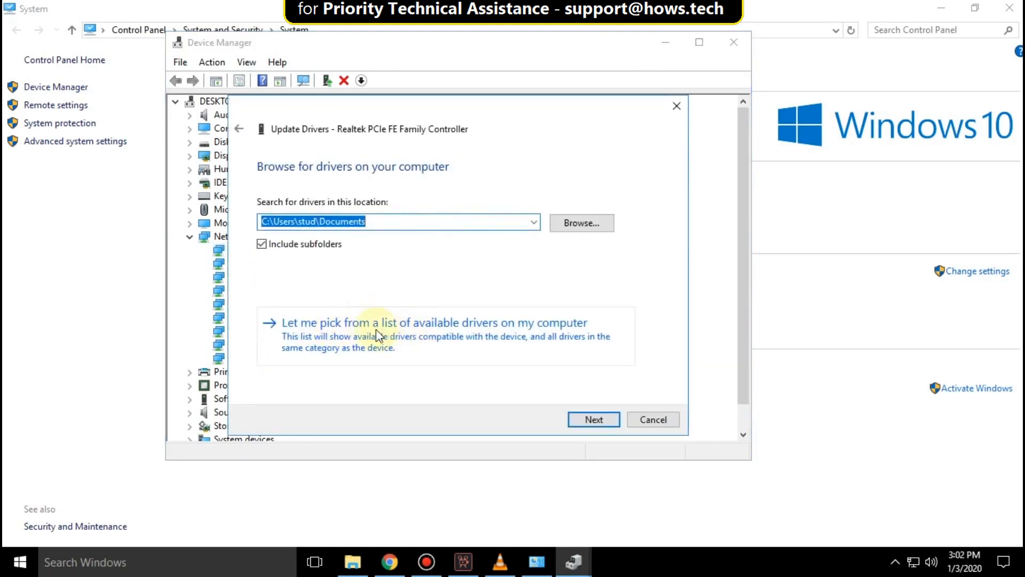
left_click(430, 323)
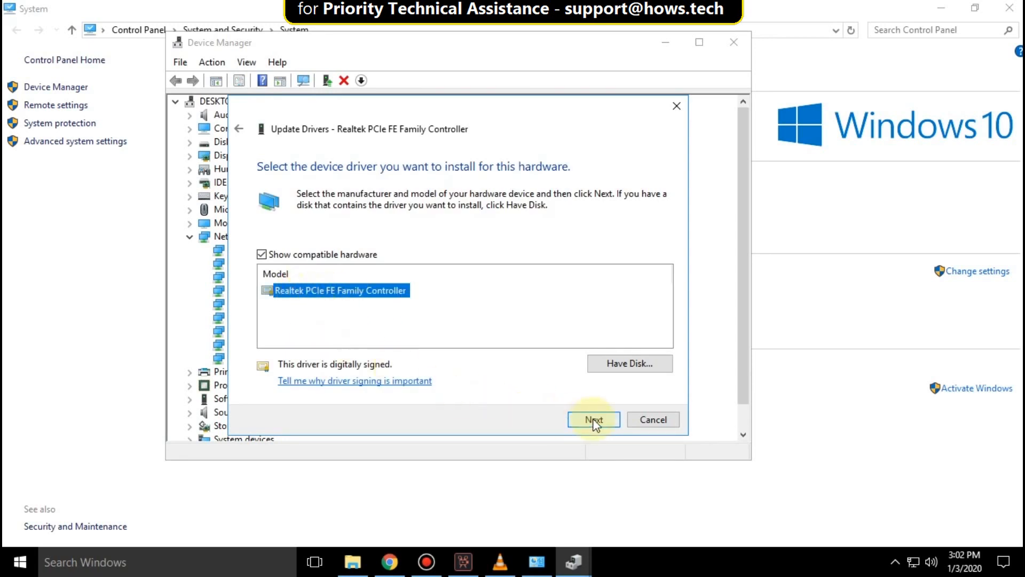
left_click(593, 418)
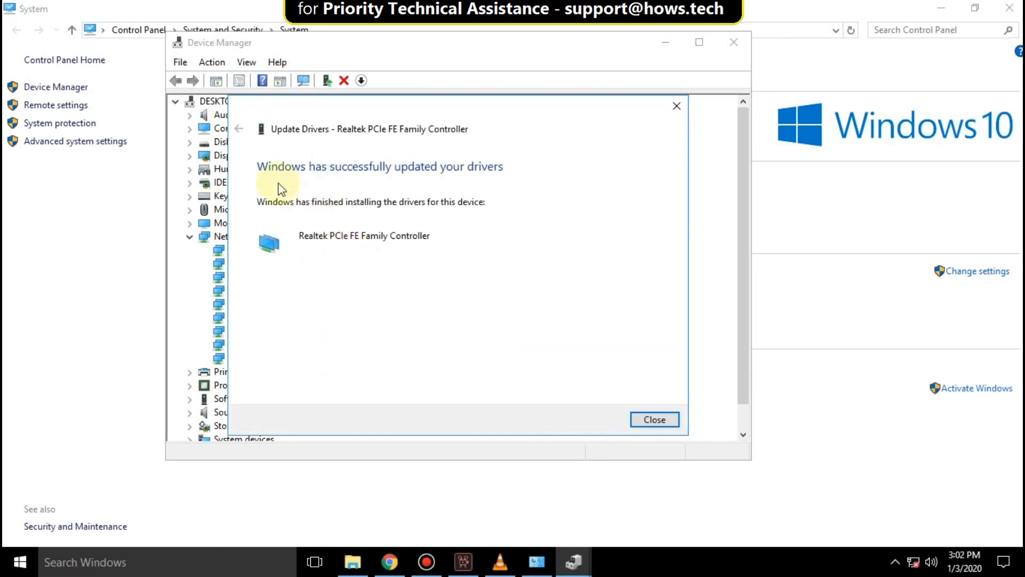
left_click(654, 419)
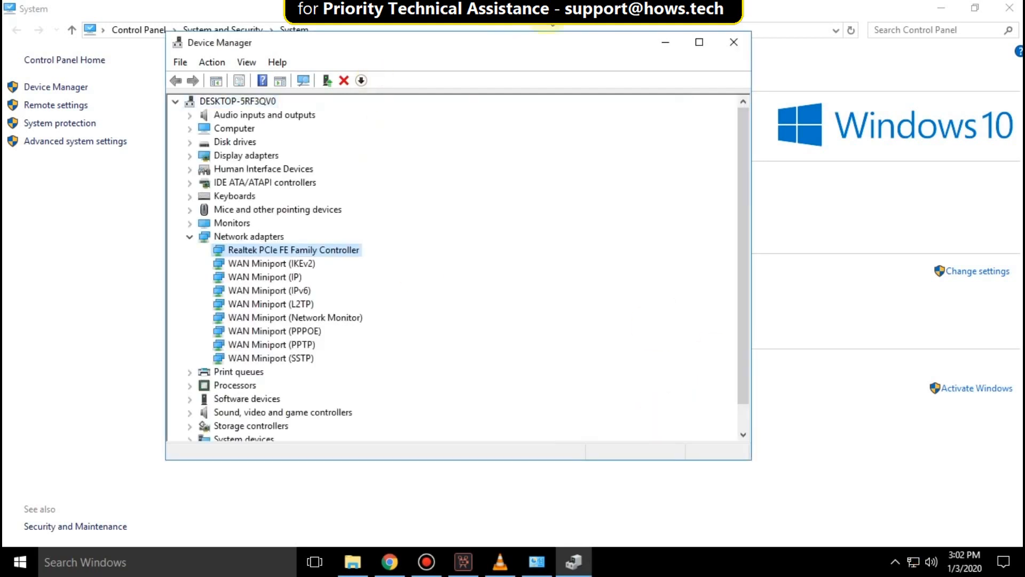
- Bring up the Start menu power options to restart the computer
left_click(732, 41)
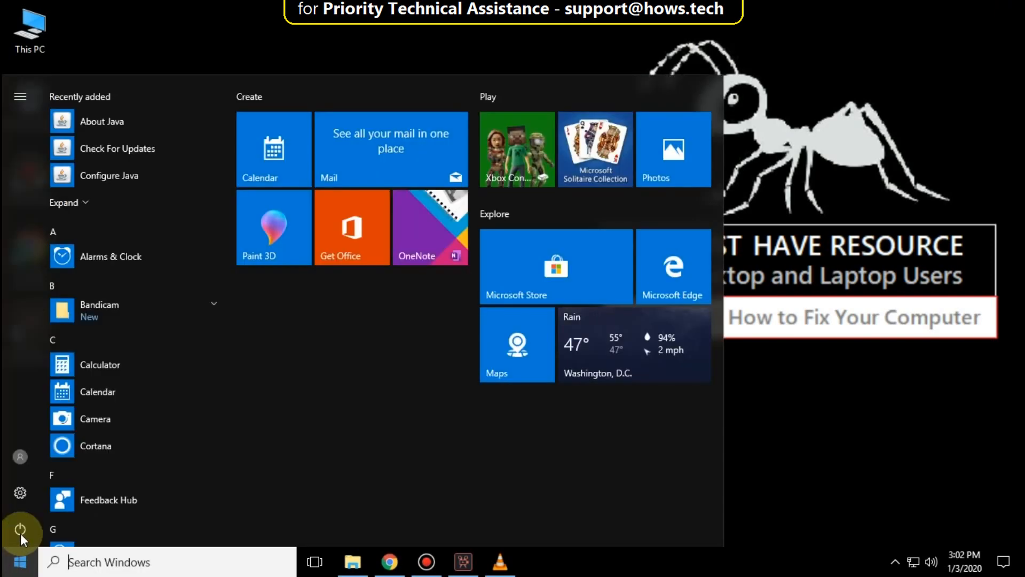
left_click(19, 529)
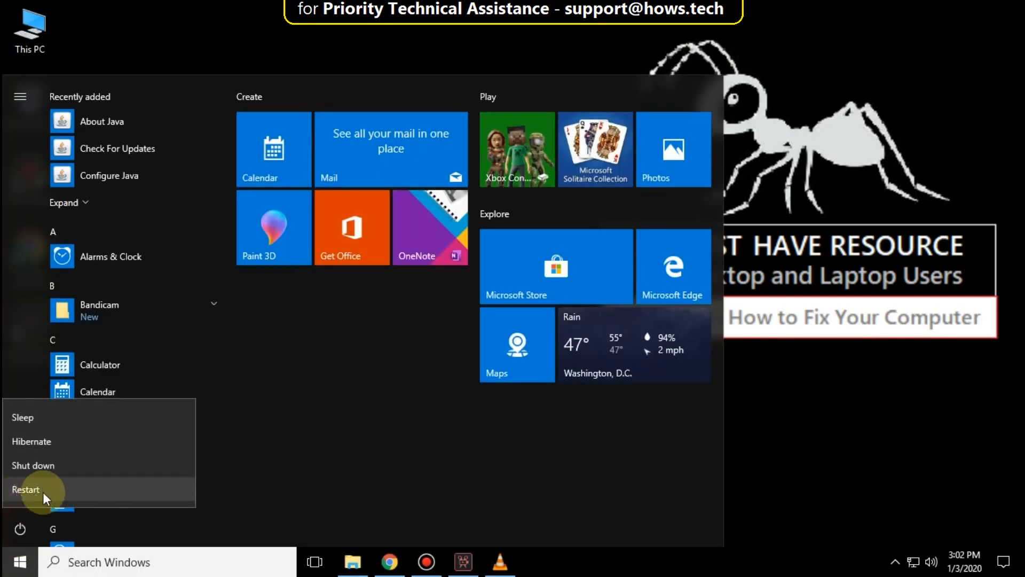